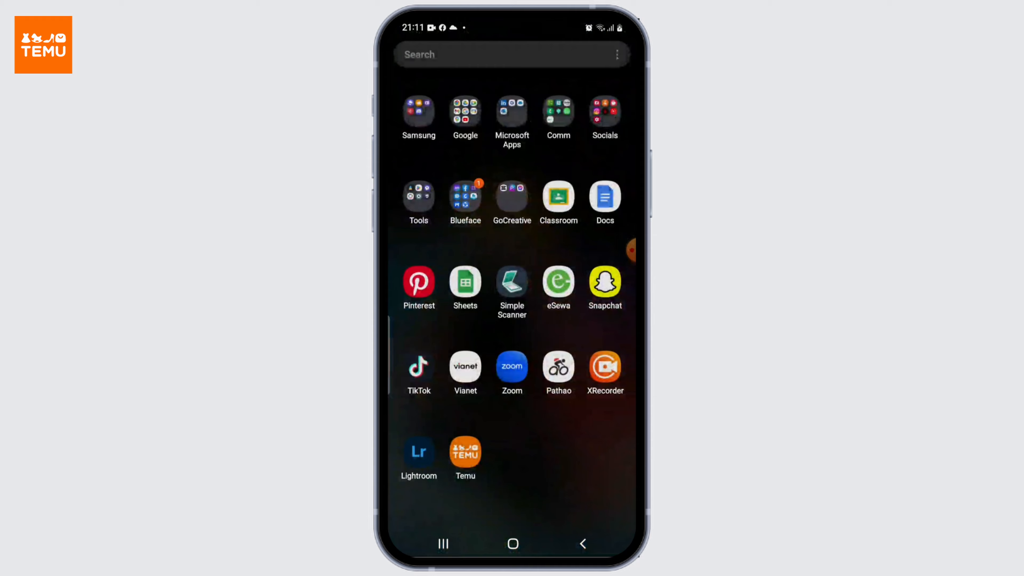
Step: Launch Temu from the Android app drawer to reach its home feed
click(465, 451)
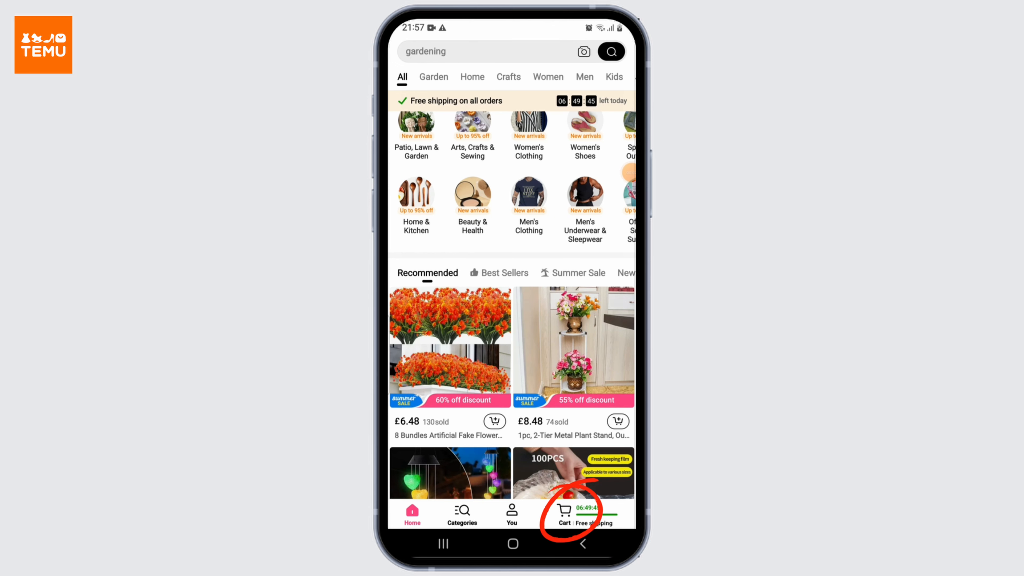
Step: Remove the foot skin remover and hummingbird wind chimes via Manage cart, keeping the rattan basket
click(563, 512)
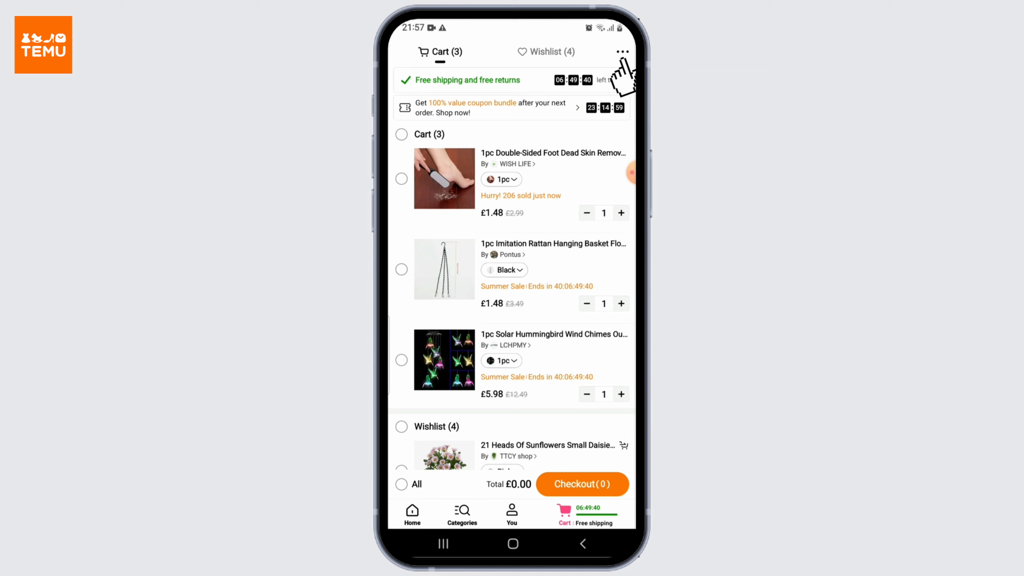
click(620, 52)
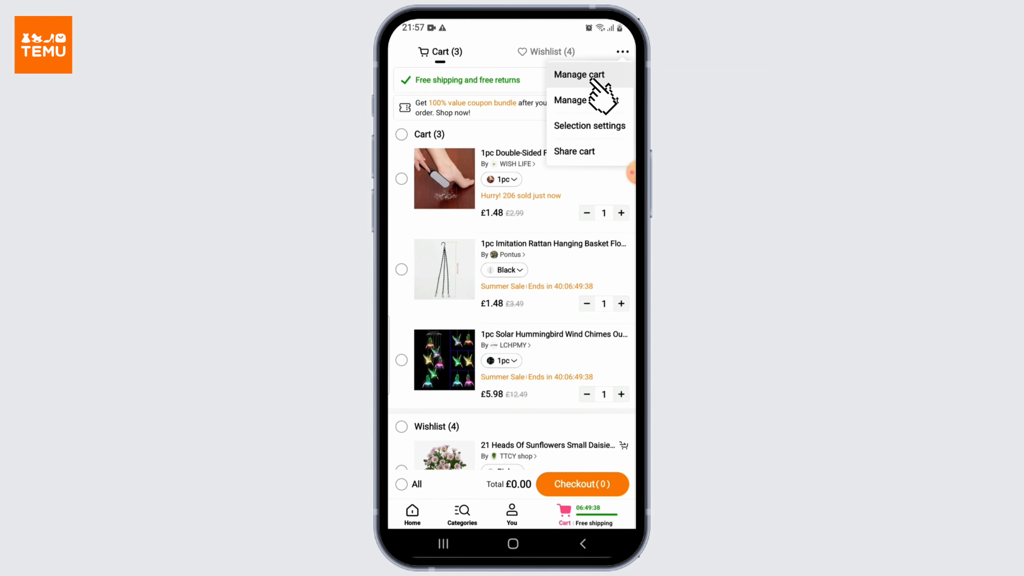
click(579, 73)
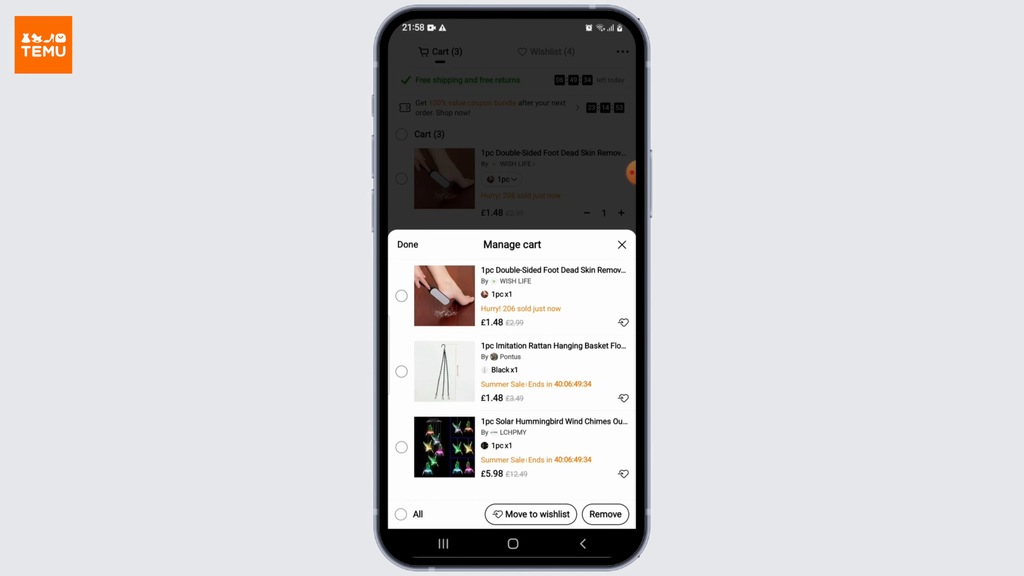
click(603, 514)
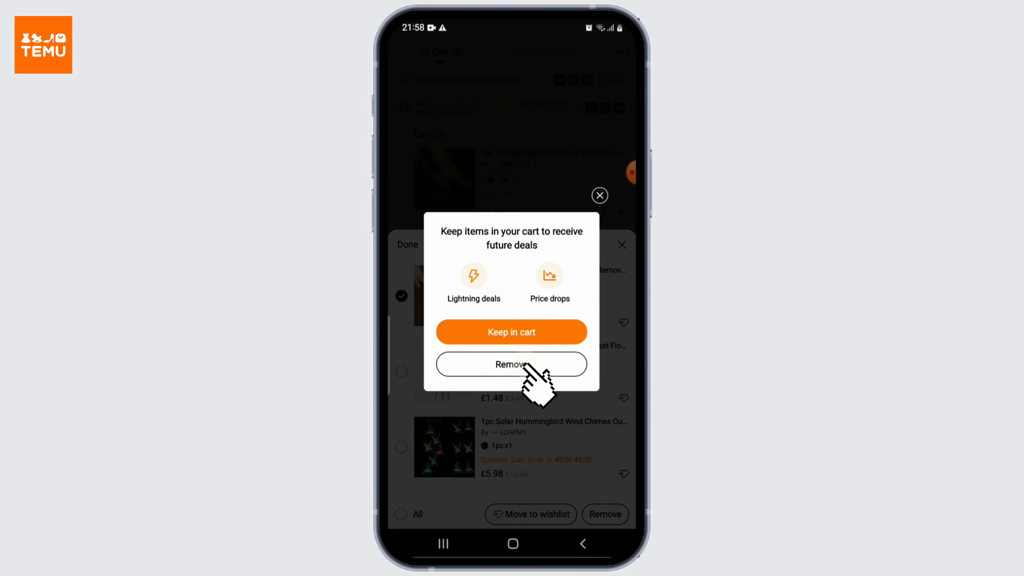
click(512, 364)
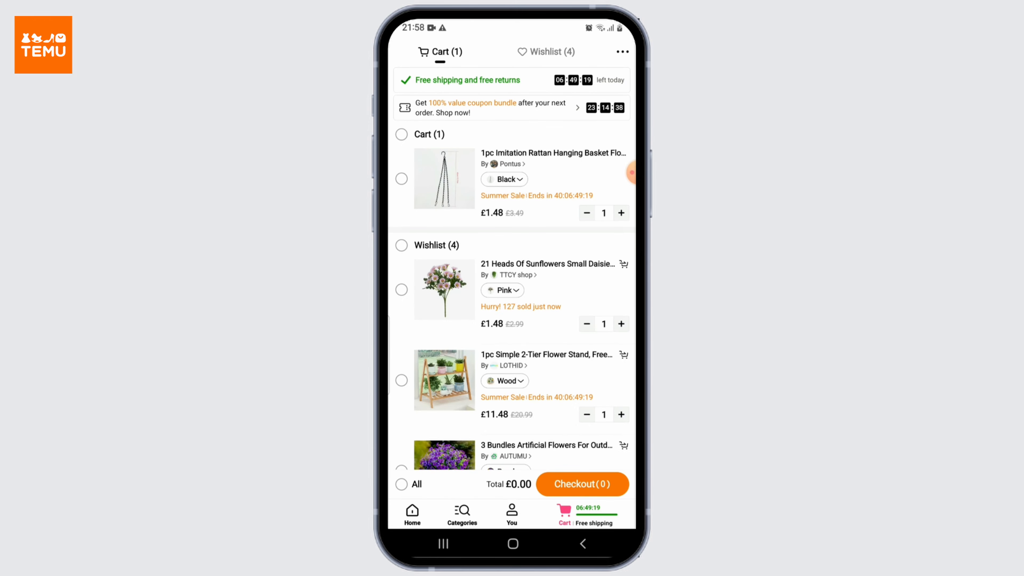
click(412, 514)
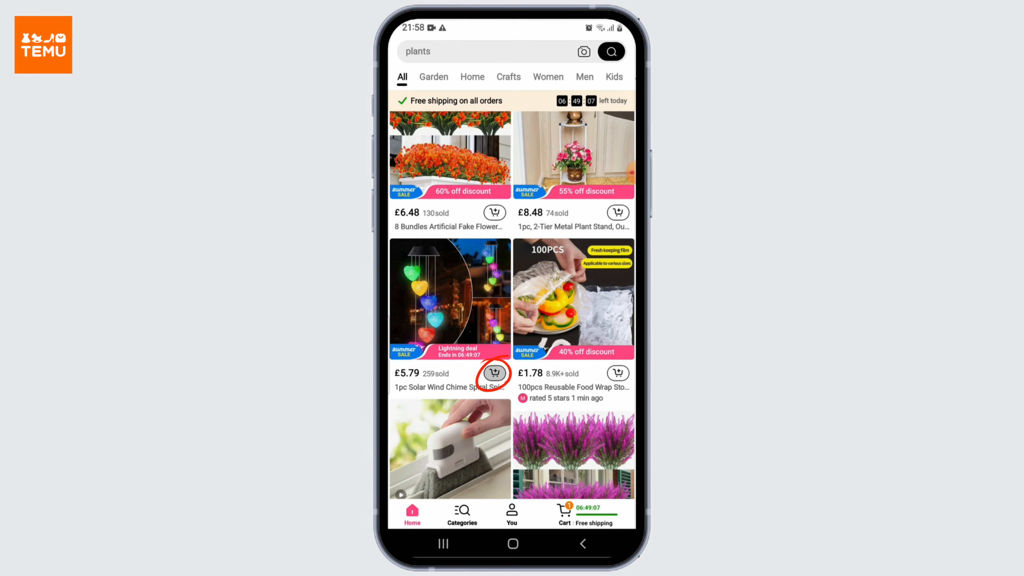
Step: Add the Solar Wind Chime in Solar Light (pink Heart Shape) RGB to the cart
click(494, 373)
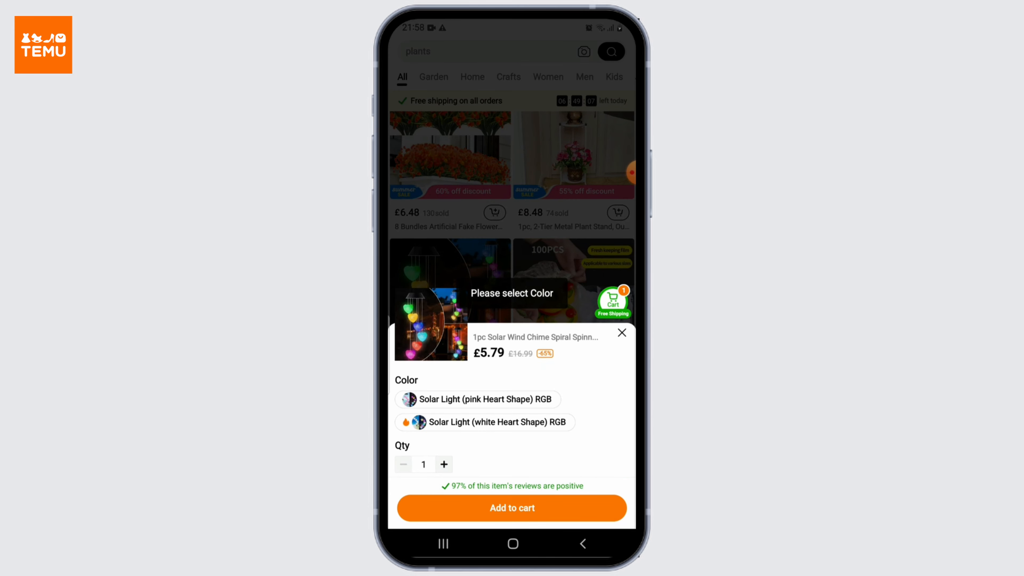
click(484, 422)
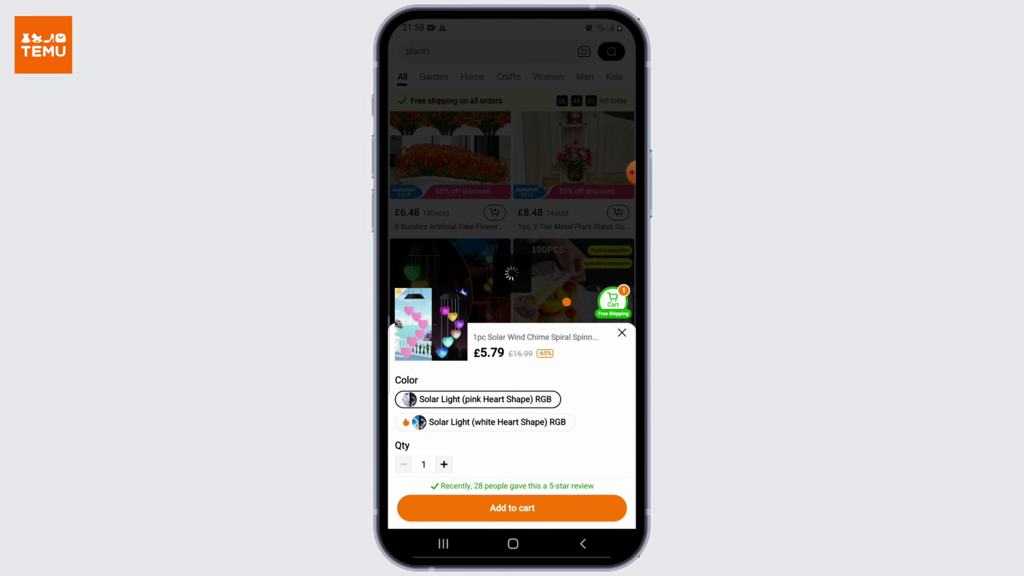
click(511, 507)
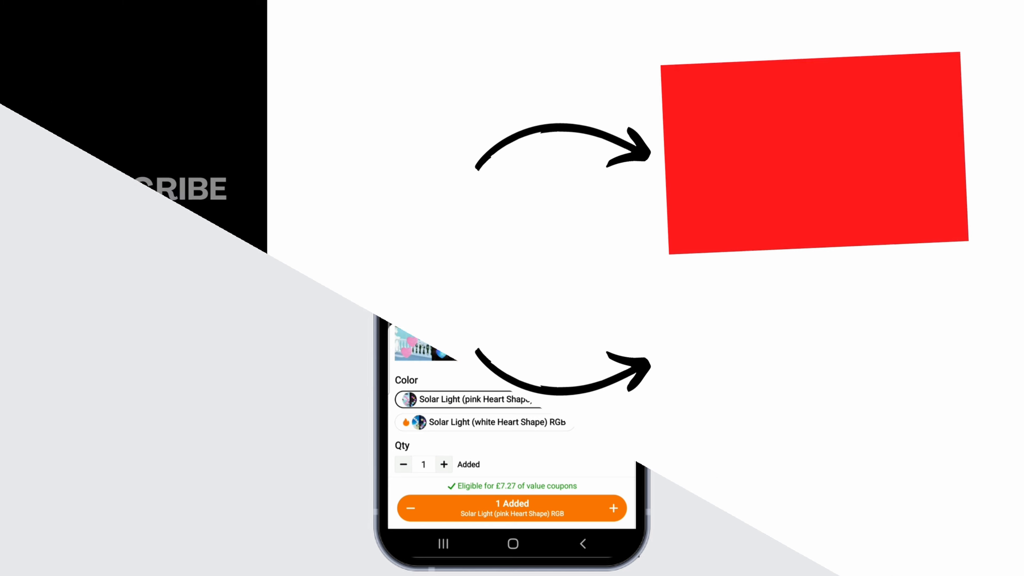